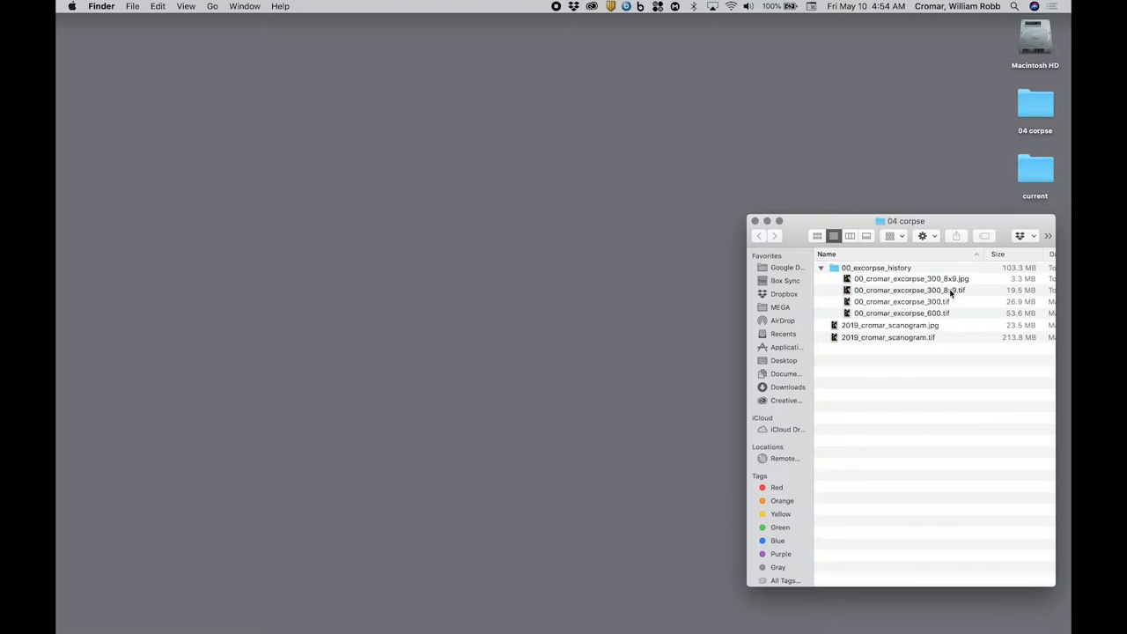
# Copy 300_8x9.tif from the history folder into 04 corpse and rename the copy 00.tif.
pyautogui.click(908, 289)
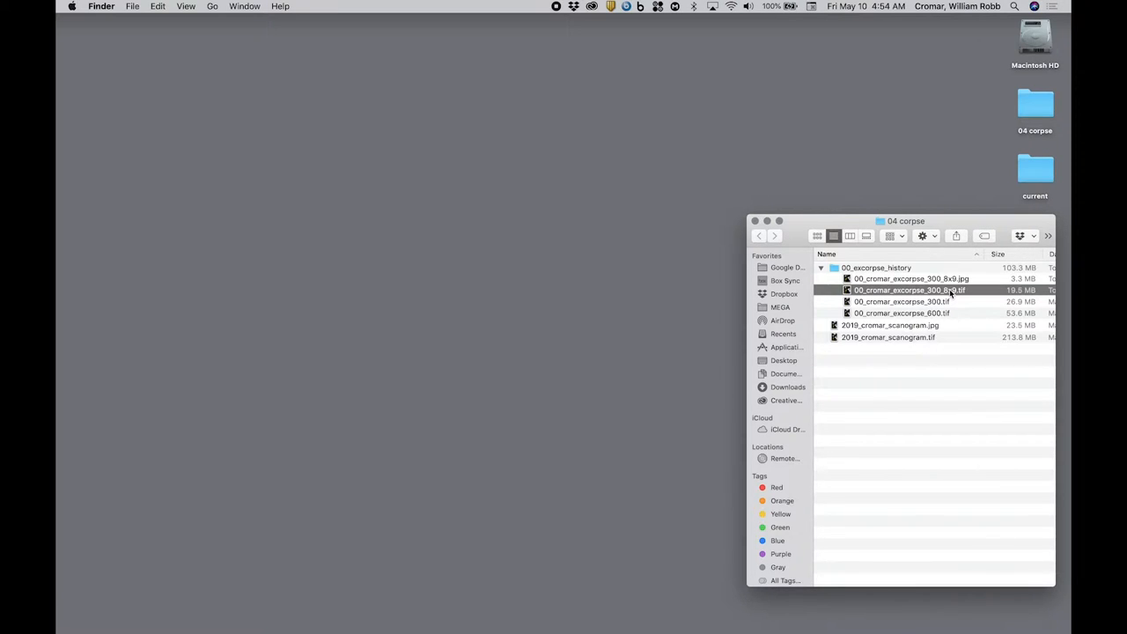
pyautogui.moveTo(918, 385)
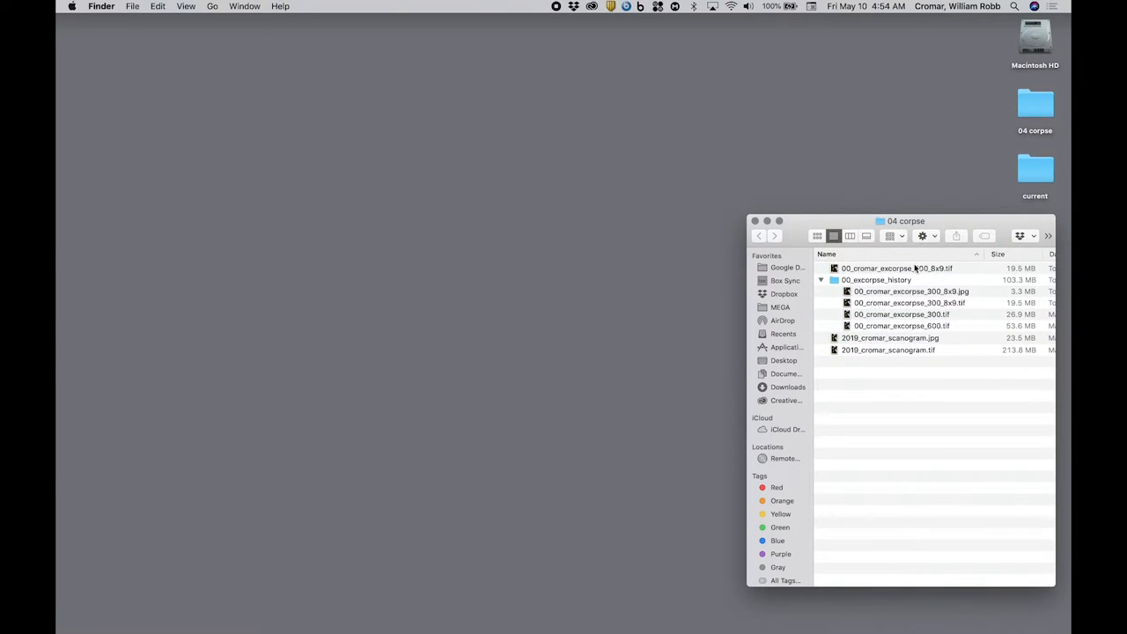
pyautogui.click(896, 268)
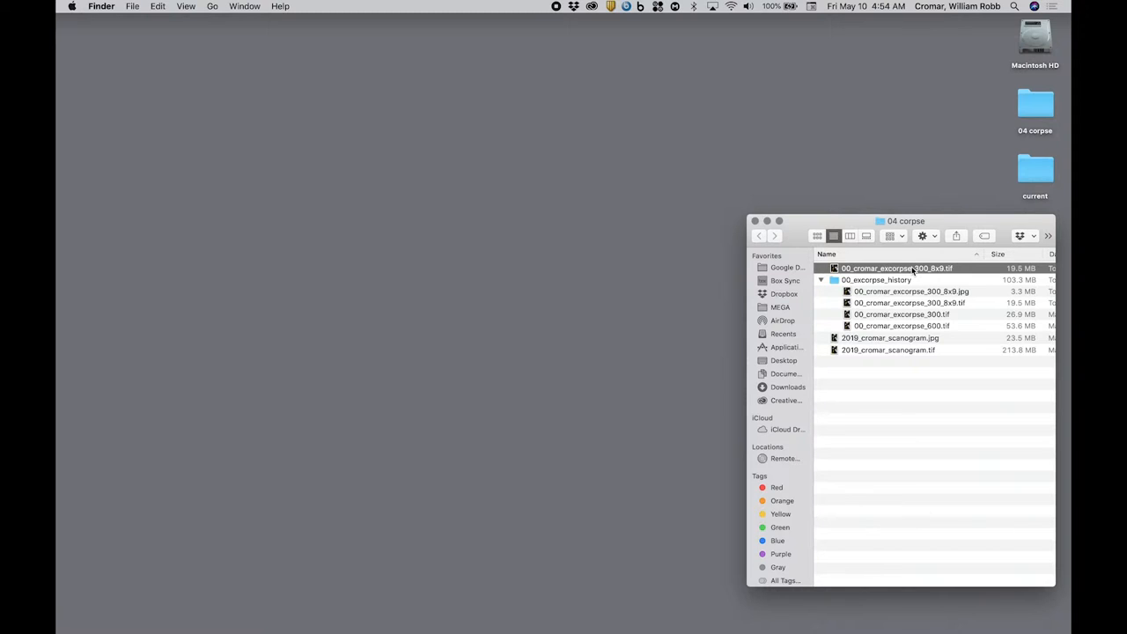
pyautogui.click(895, 268)
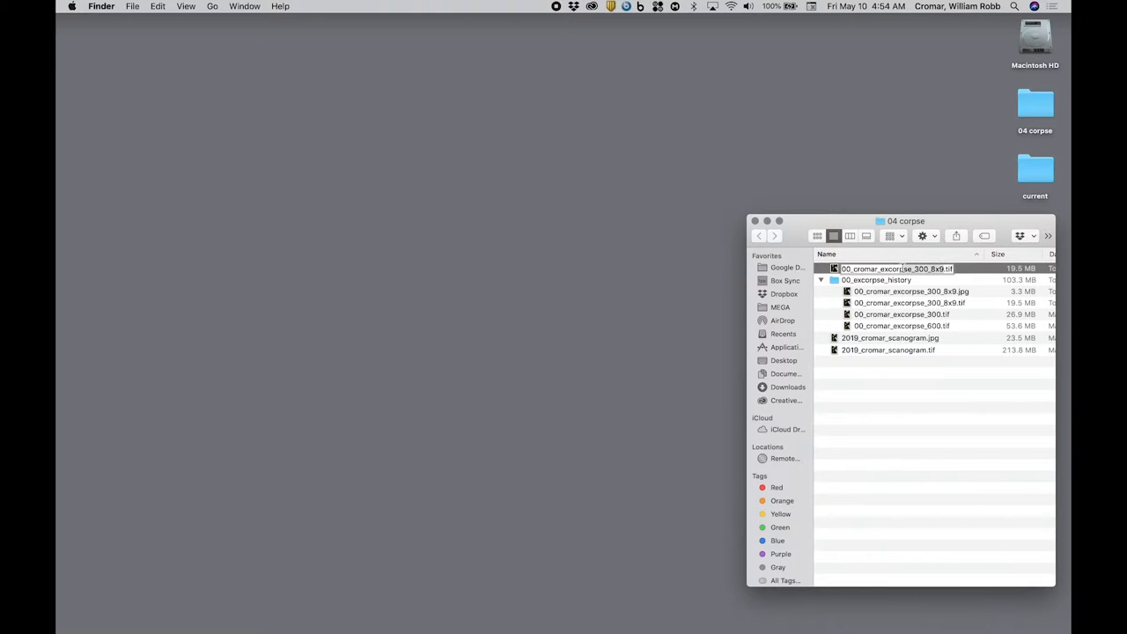
pyautogui.doubleClick(895, 268)
pyautogui.write('00')
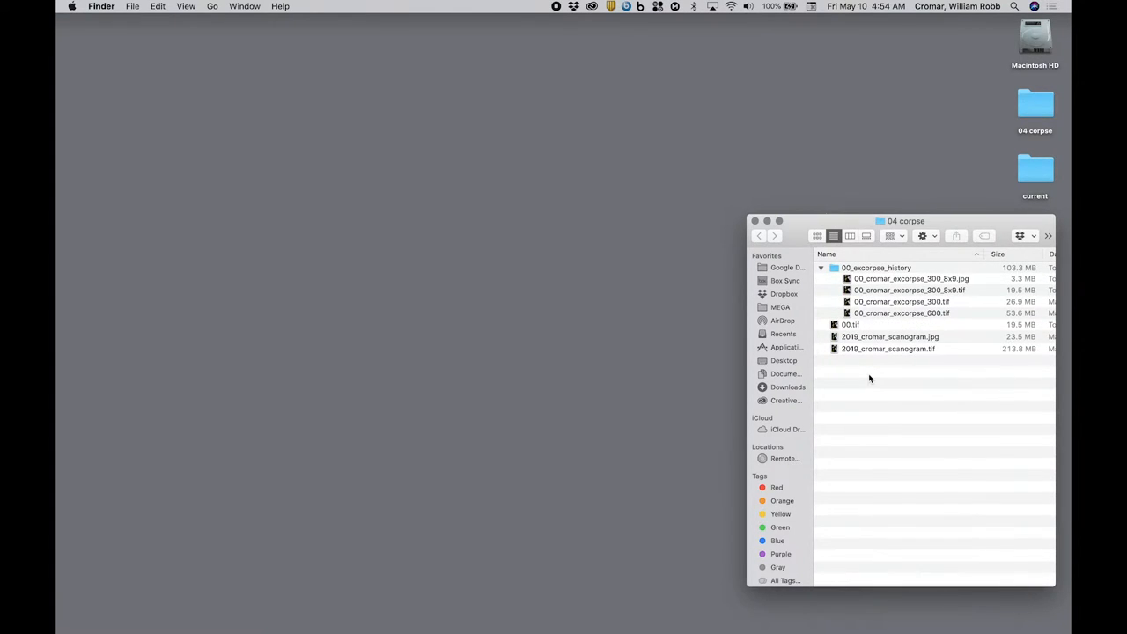
pyautogui.click(849, 324)
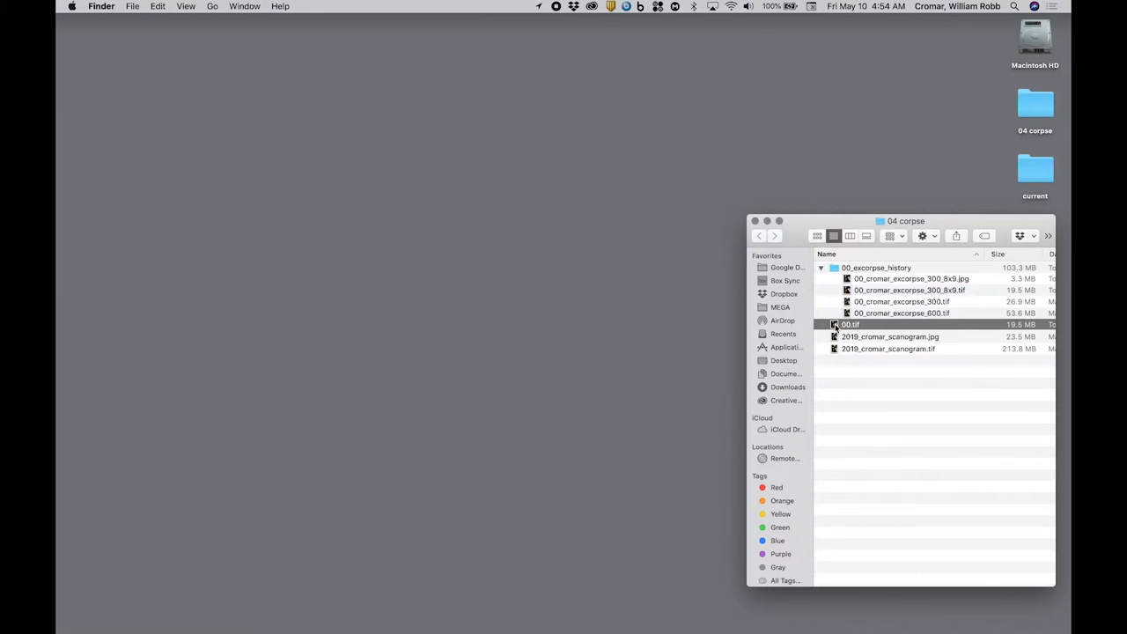
# Open 00.tif in Photoshop and convert its Background into a layer named A.
pyautogui.rightClick(849, 324)
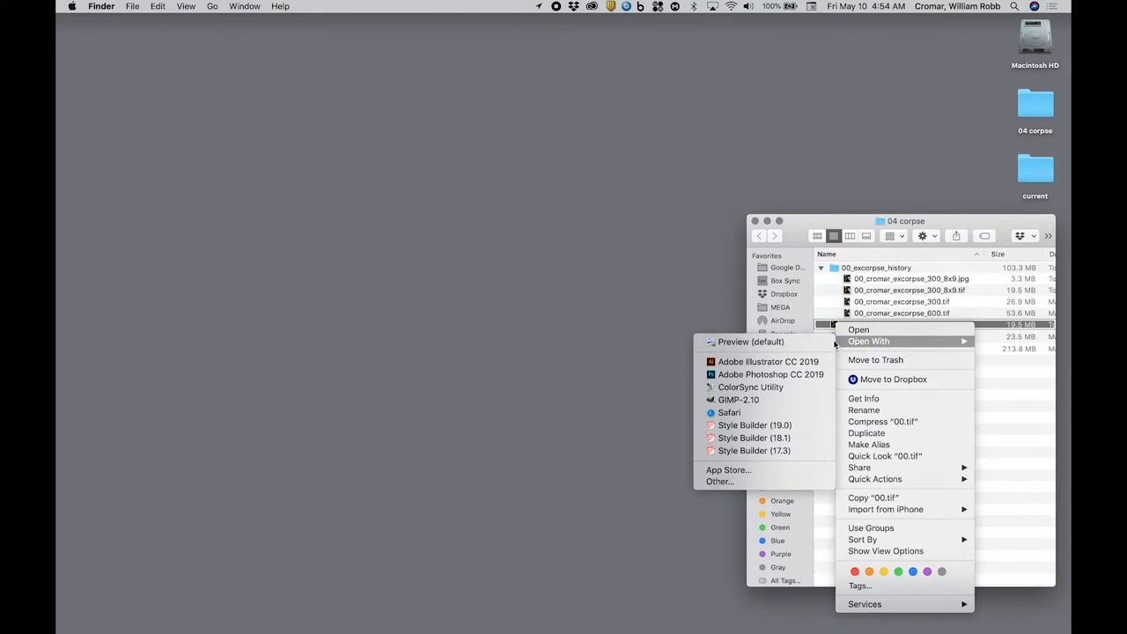
pyautogui.click(772, 374)
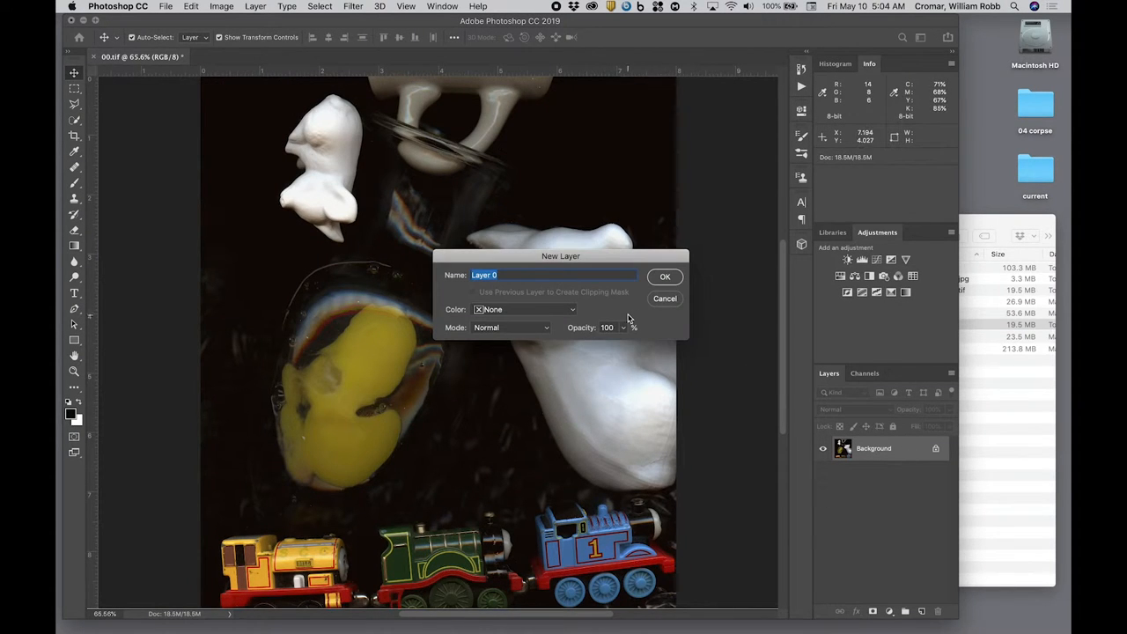
pyautogui.write('A')
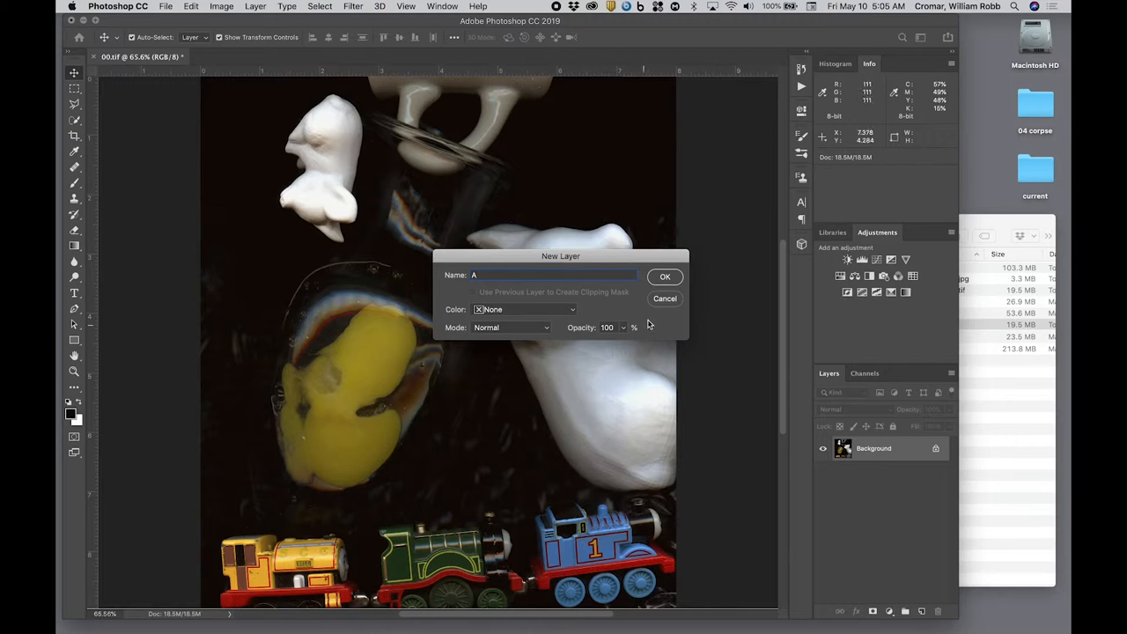
pyautogui.click(666, 277)
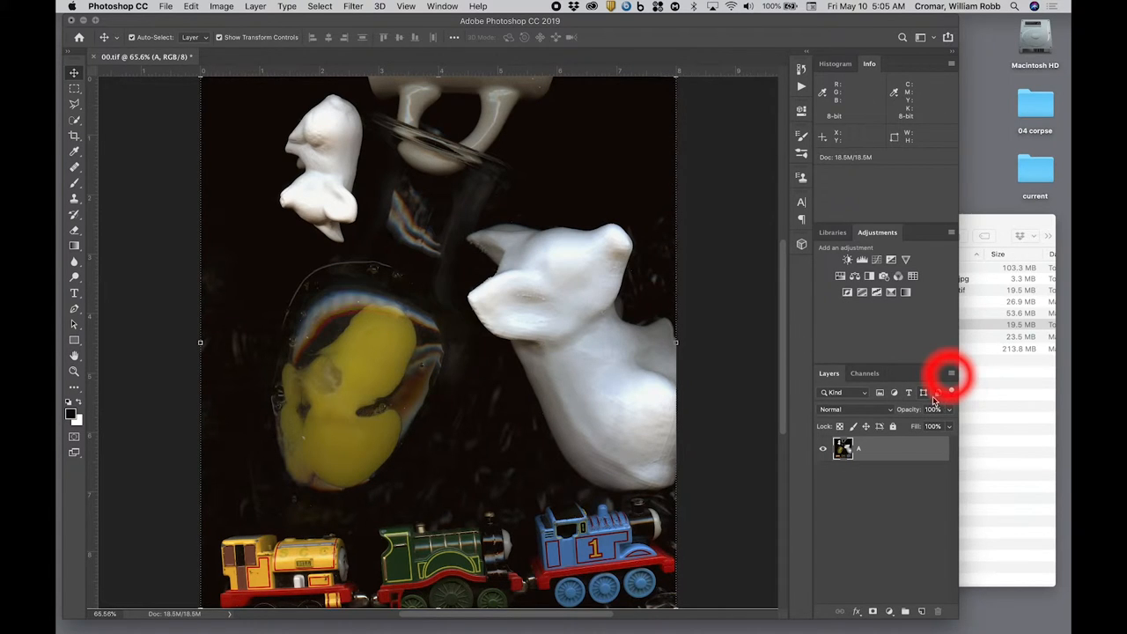
# Add a new empty layer named B from the Layers panel menu.
pyautogui.click(951, 374)
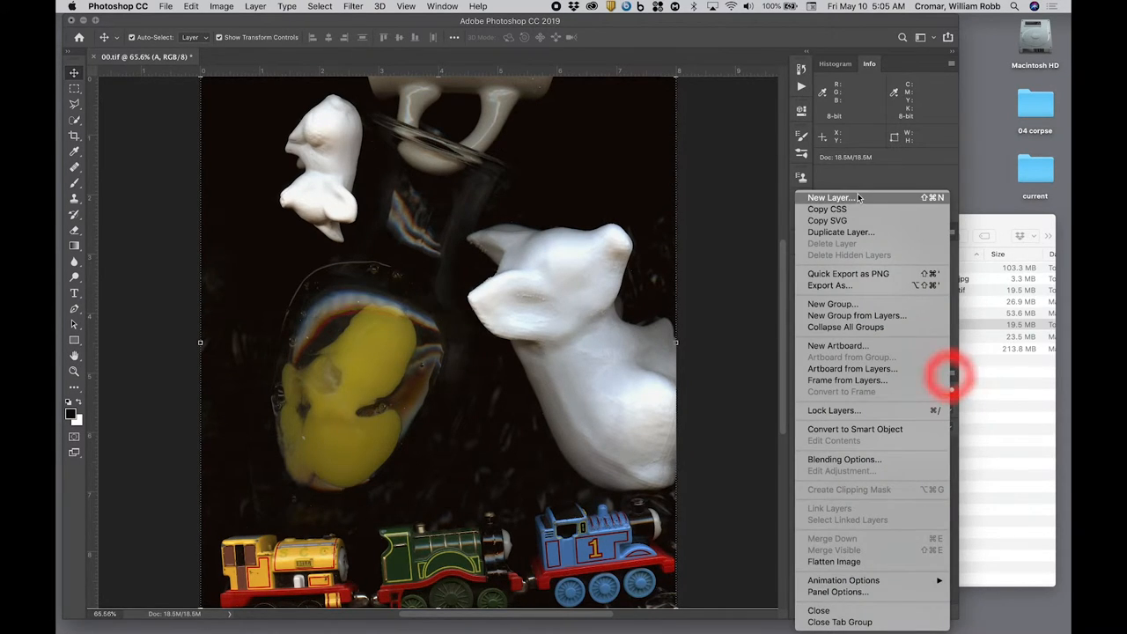
pyautogui.click(831, 197)
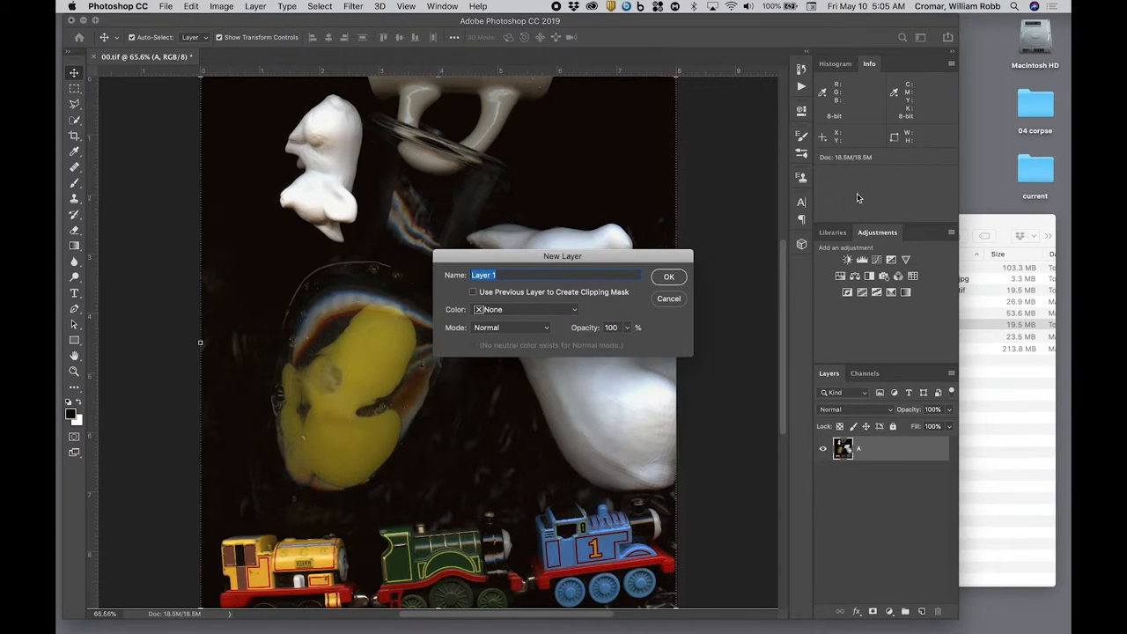
pyautogui.write('B')
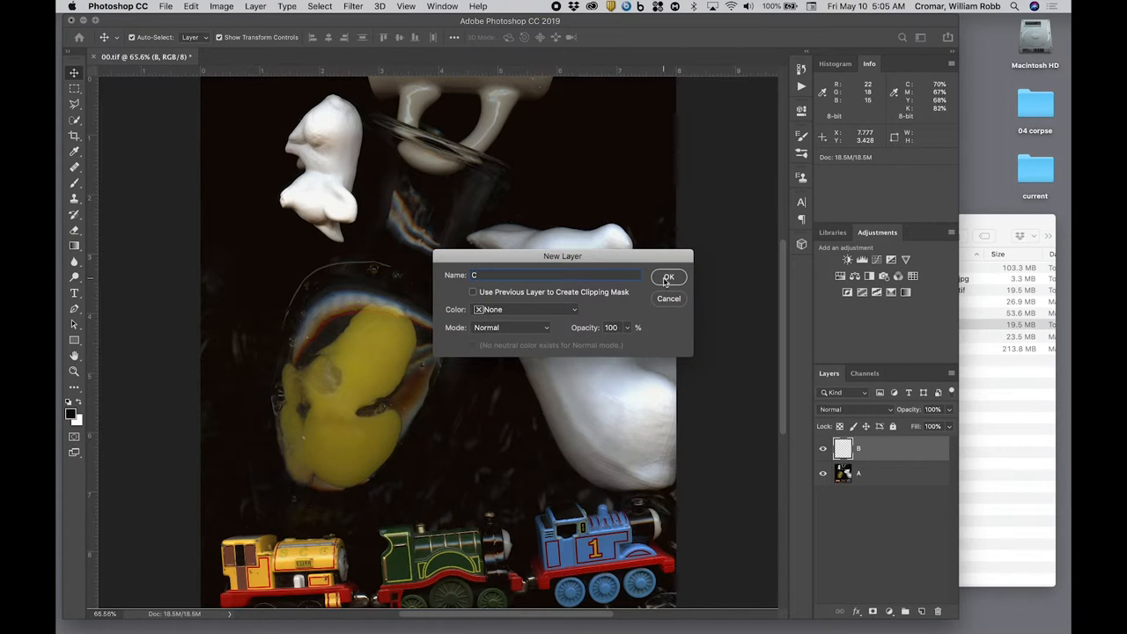
pyautogui.click(667, 276)
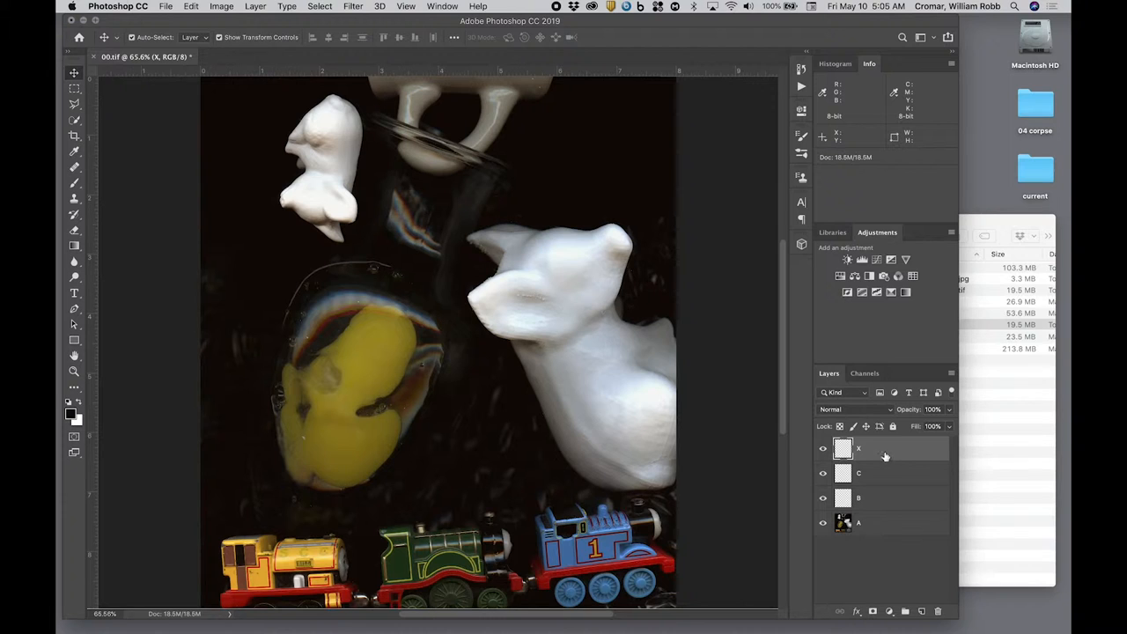
# Move an empty layer beneath layer A and fill it with black at 100% opacity.
pyautogui.moveTo(859, 449); pyautogui.dragTo(881, 542)
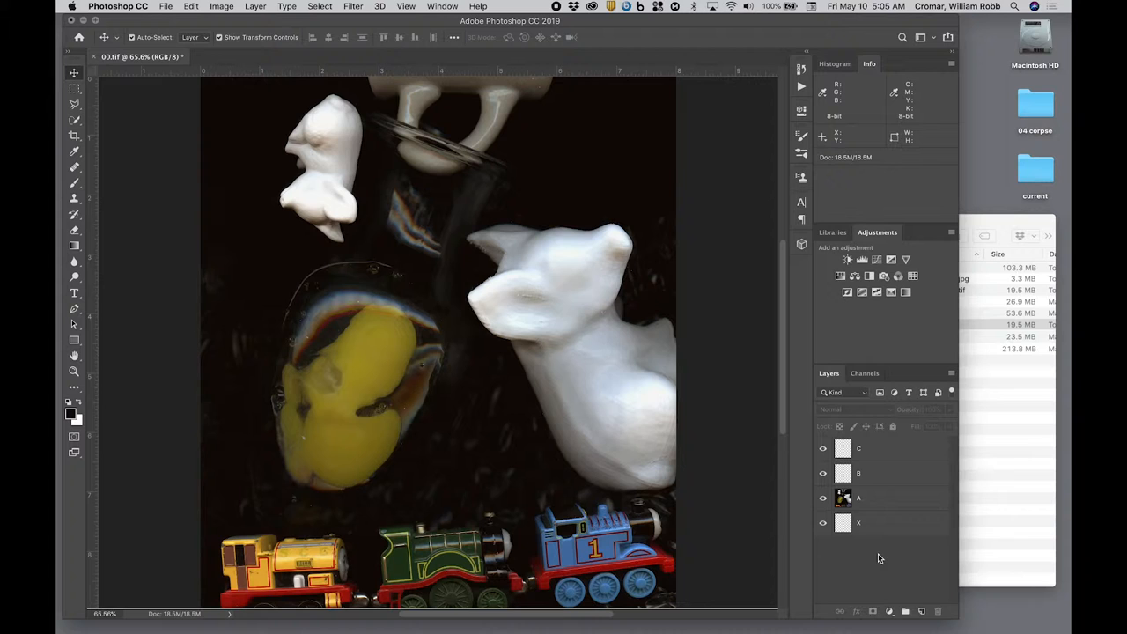
pyautogui.click(860, 523)
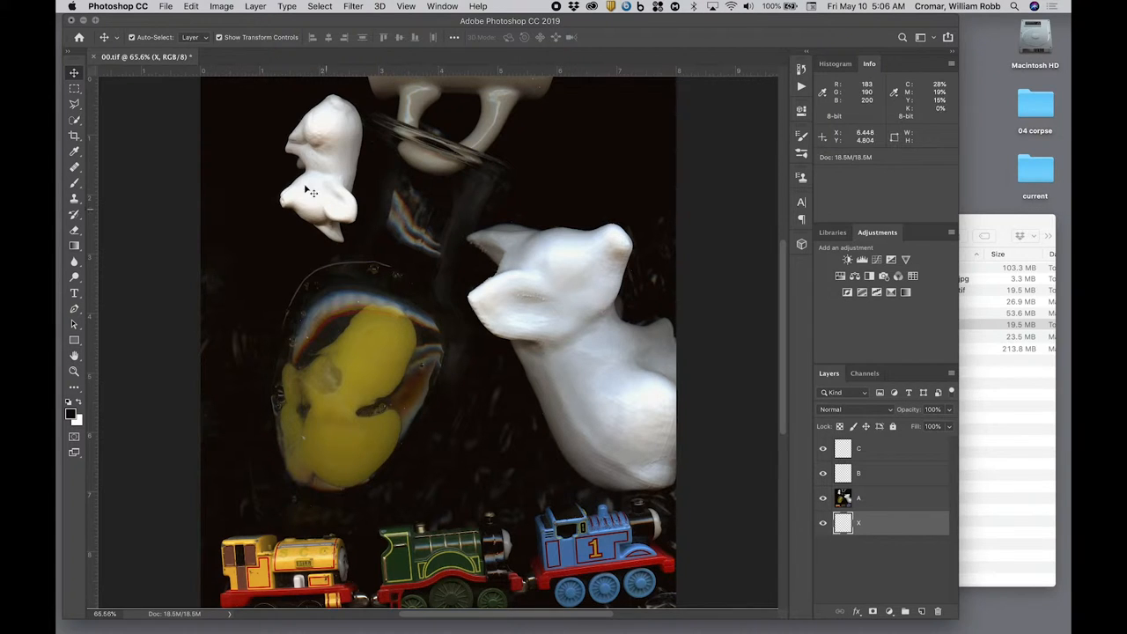
pyautogui.click(190, 7)
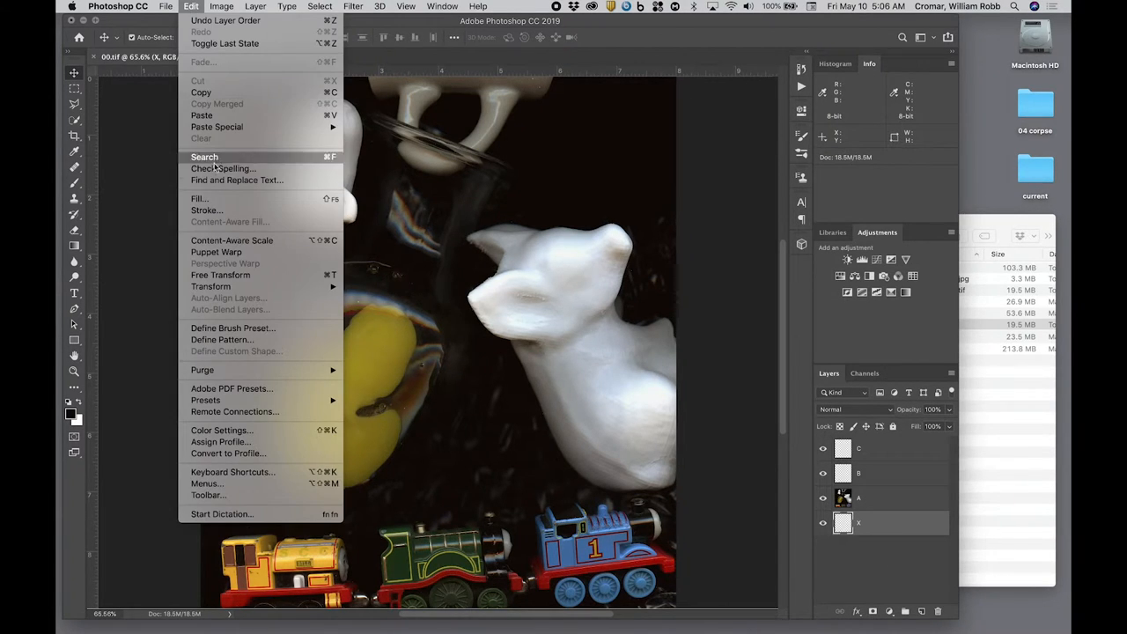
pyautogui.click(199, 197)
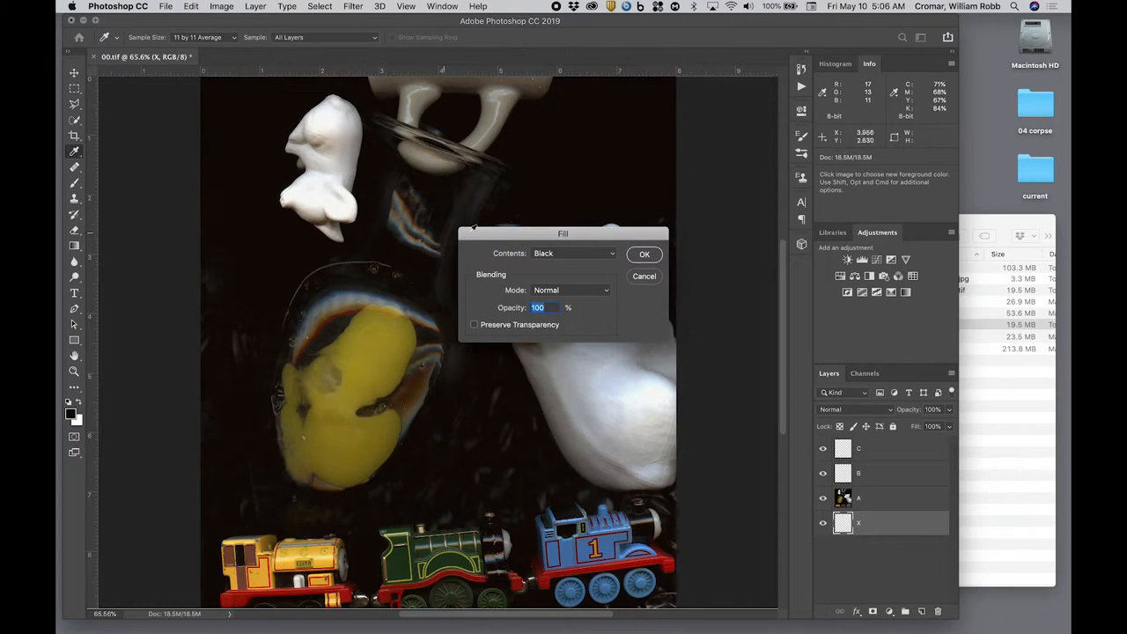
pyautogui.click(644, 254)
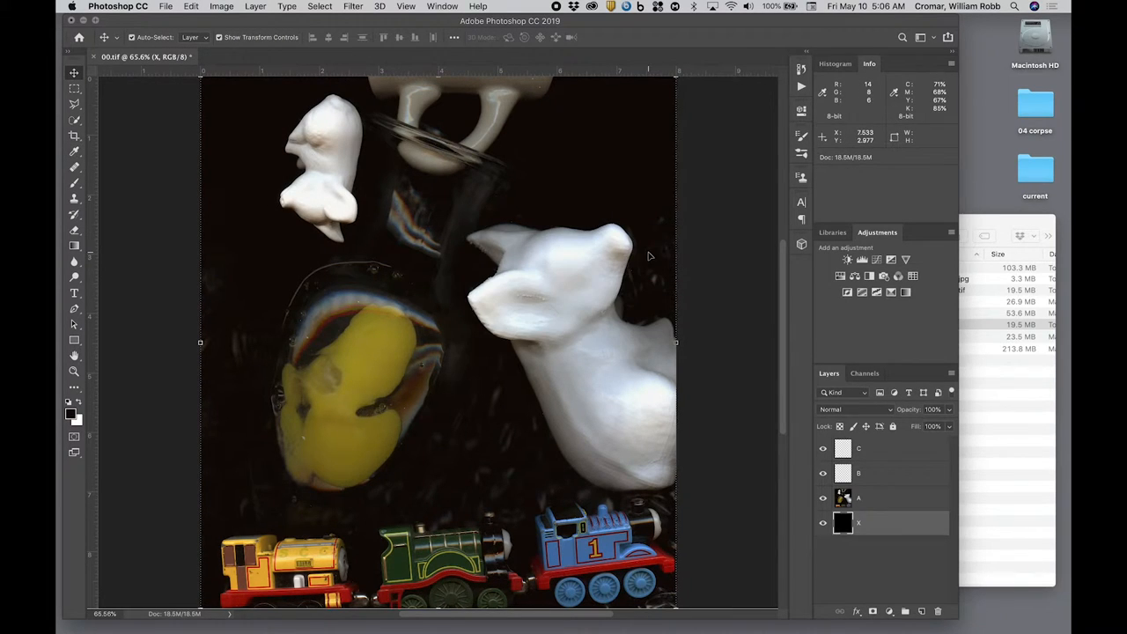
pyautogui.click(880, 497)
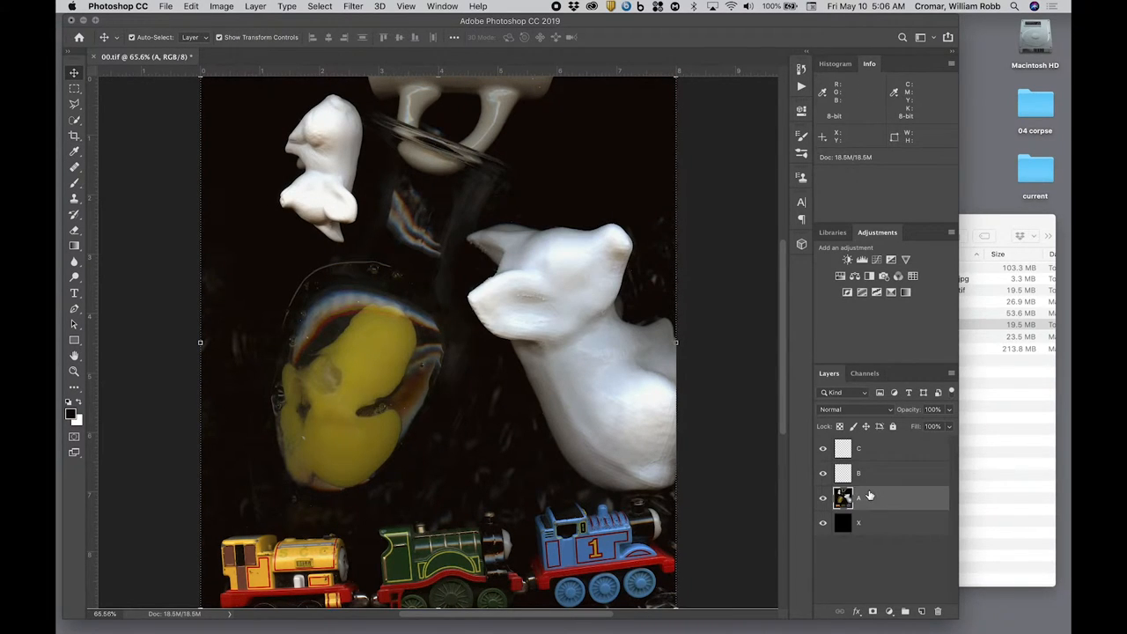
# Add a white layer mask to layer A and make the mask the editing target.
pyautogui.click(825, 497)
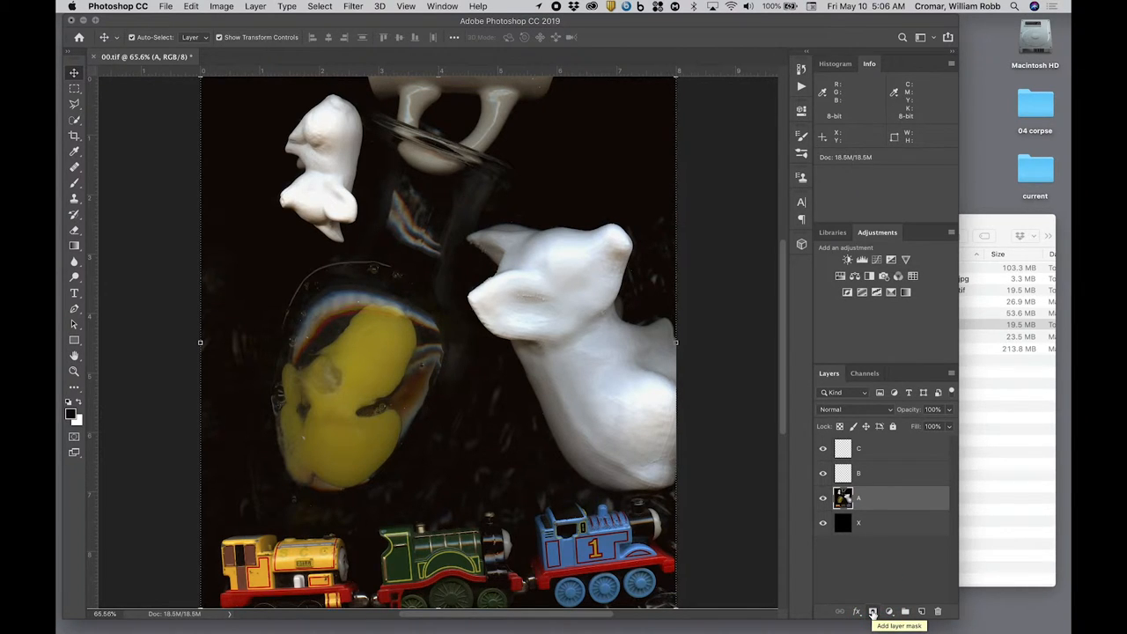
pyautogui.click(873, 611)
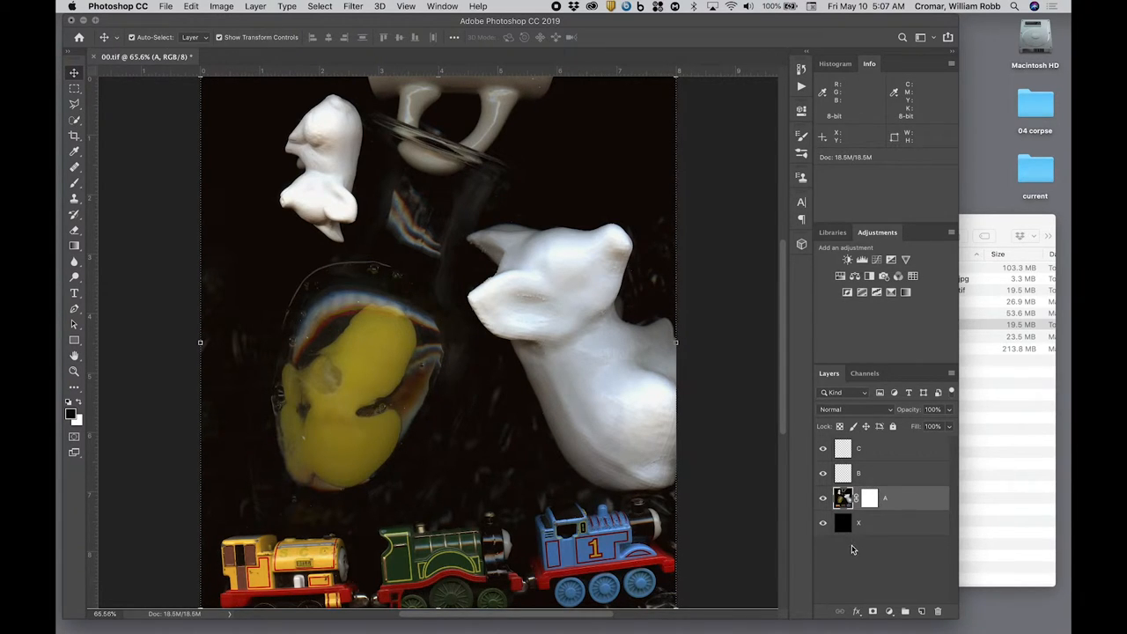
pyautogui.click(870, 498)
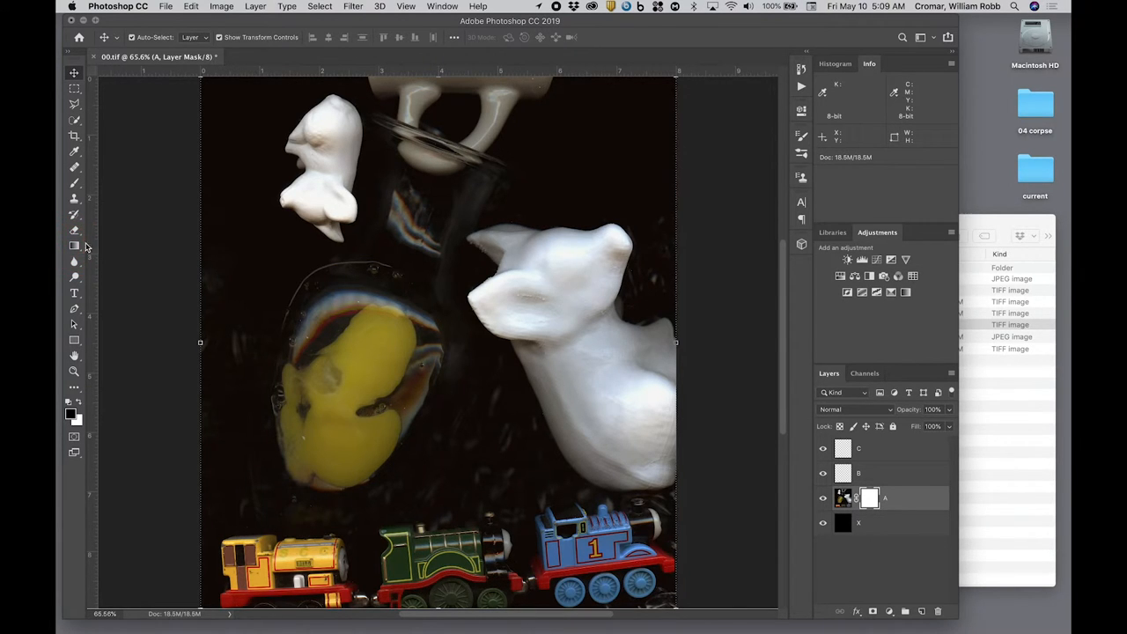
# Switch to the Gradient tool and choose a radial black-to-white gradient preset.
pyautogui.click(74, 246)
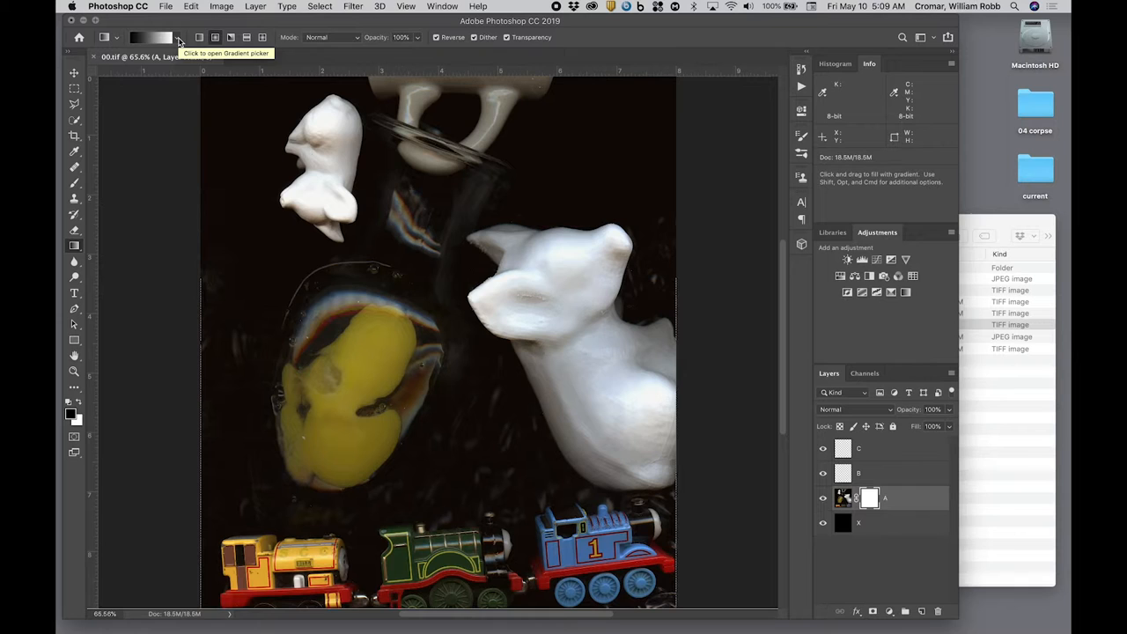
pyautogui.click(178, 37)
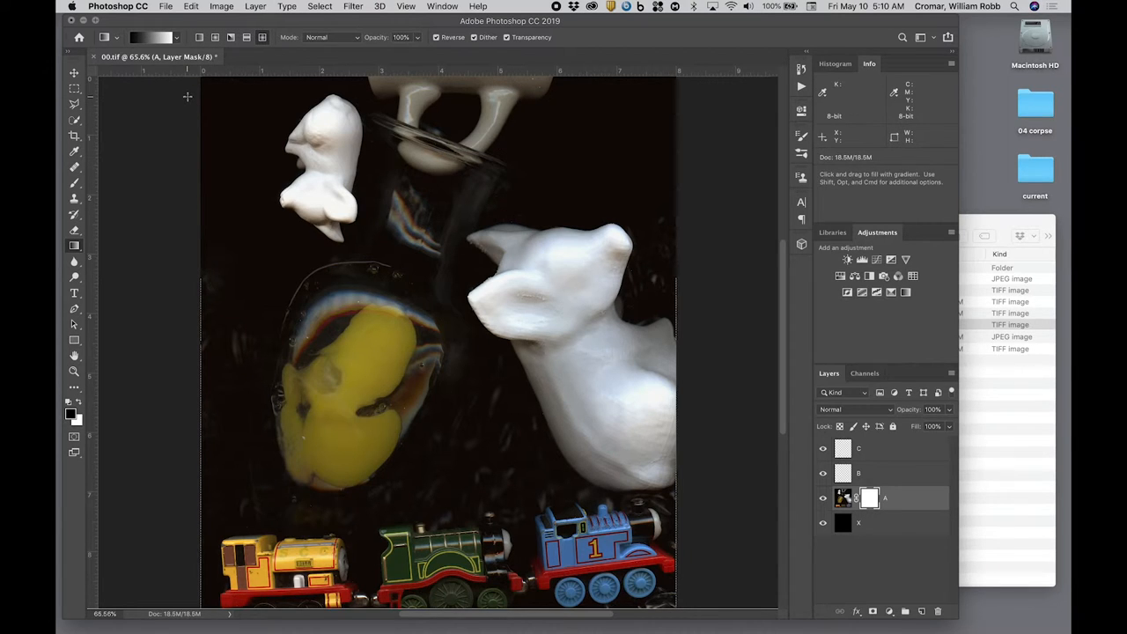
pyautogui.click(261, 37)
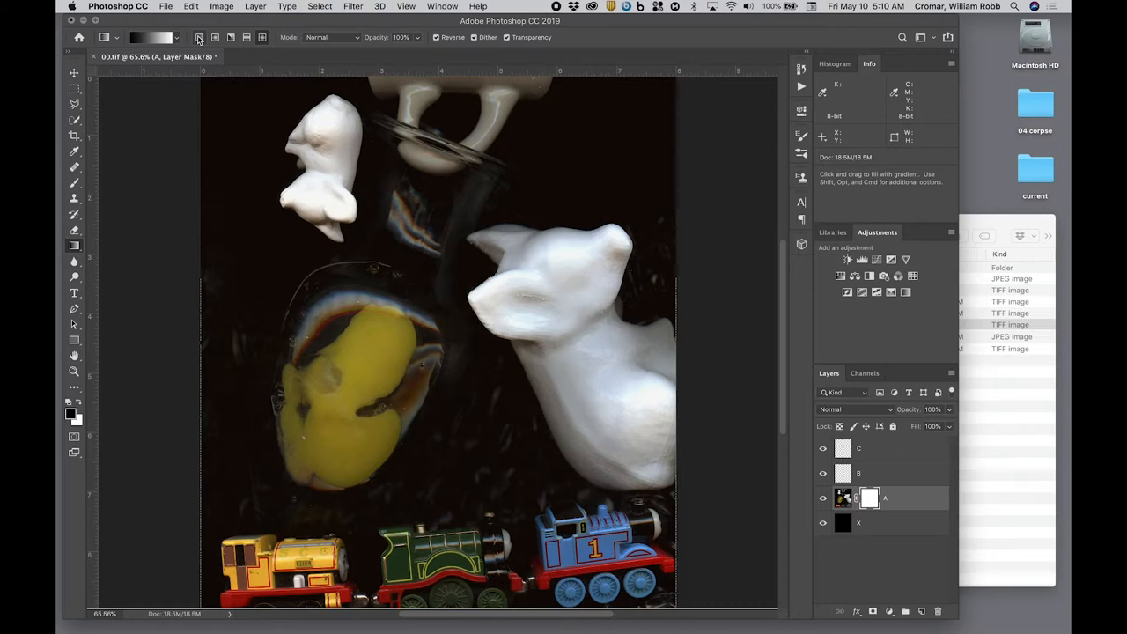
pyautogui.click(215, 37)
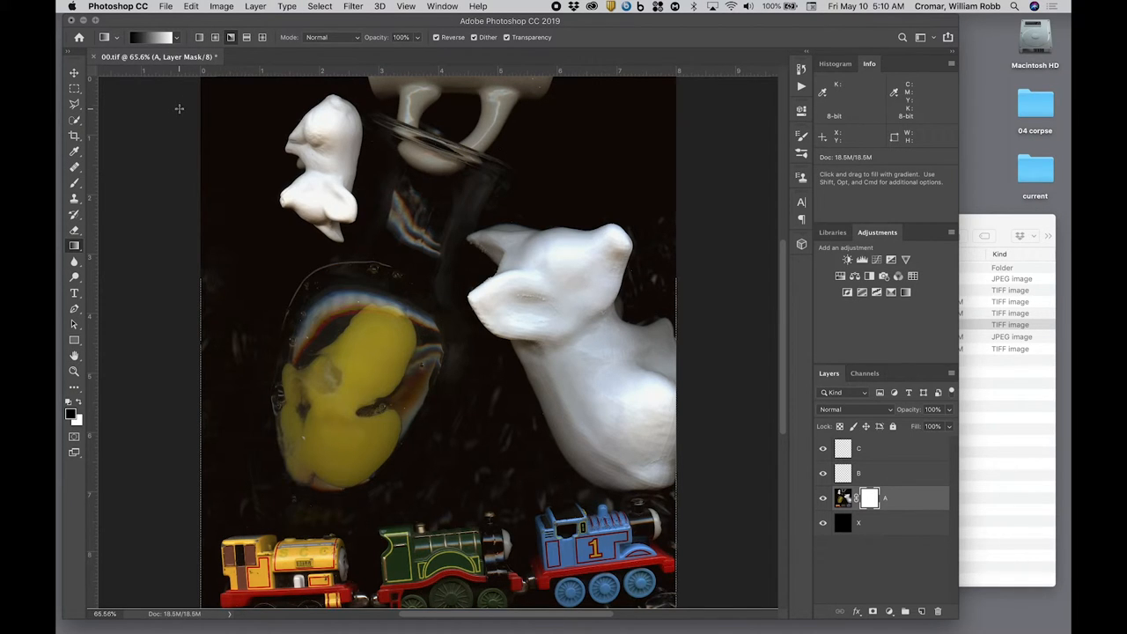
pyautogui.moveTo(180, 130)
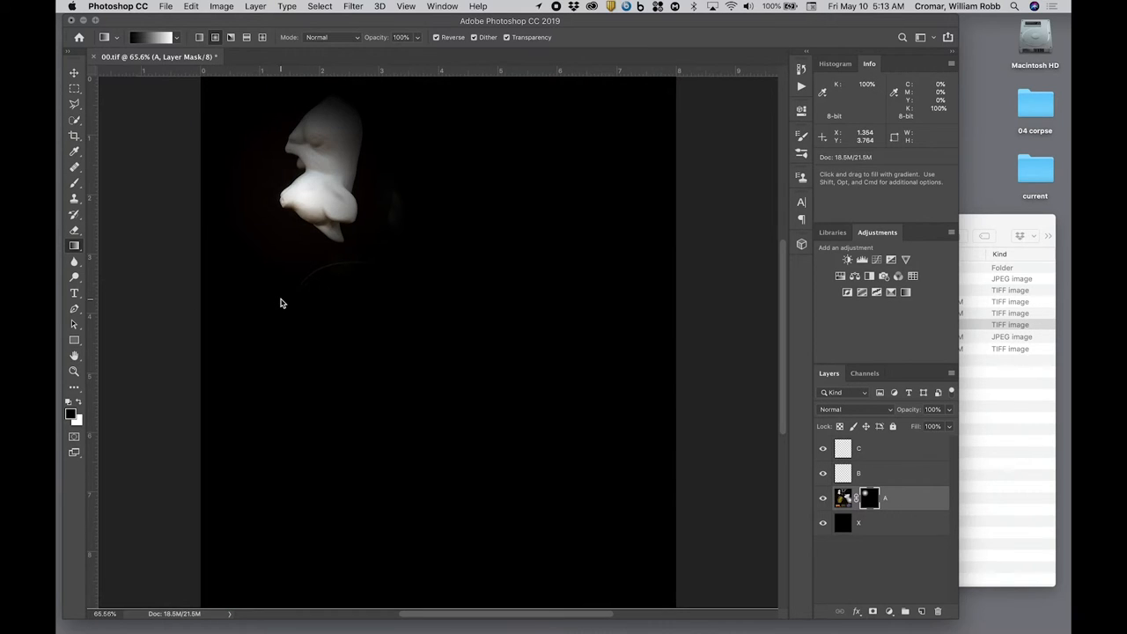
# Drag radial gradients on the mask so only a small patch over the white figure shows.
pyautogui.moveTo(500, 304); pyautogui.dragTo(549, 381)
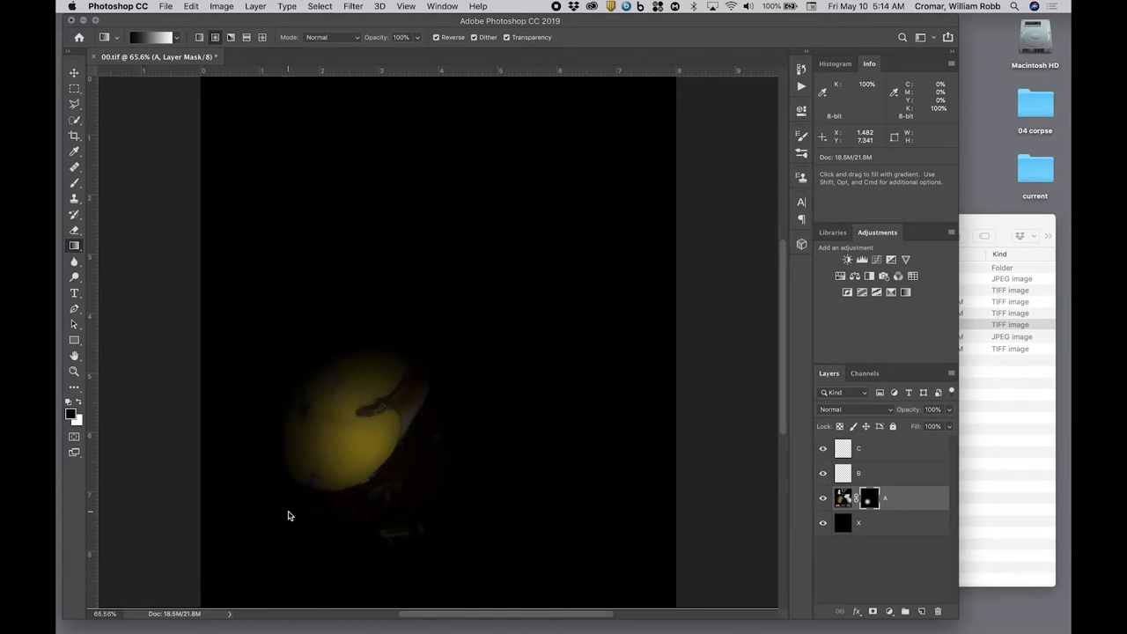
pyautogui.moveTo(192, 573); pyautogui.dragTo(257, 518)
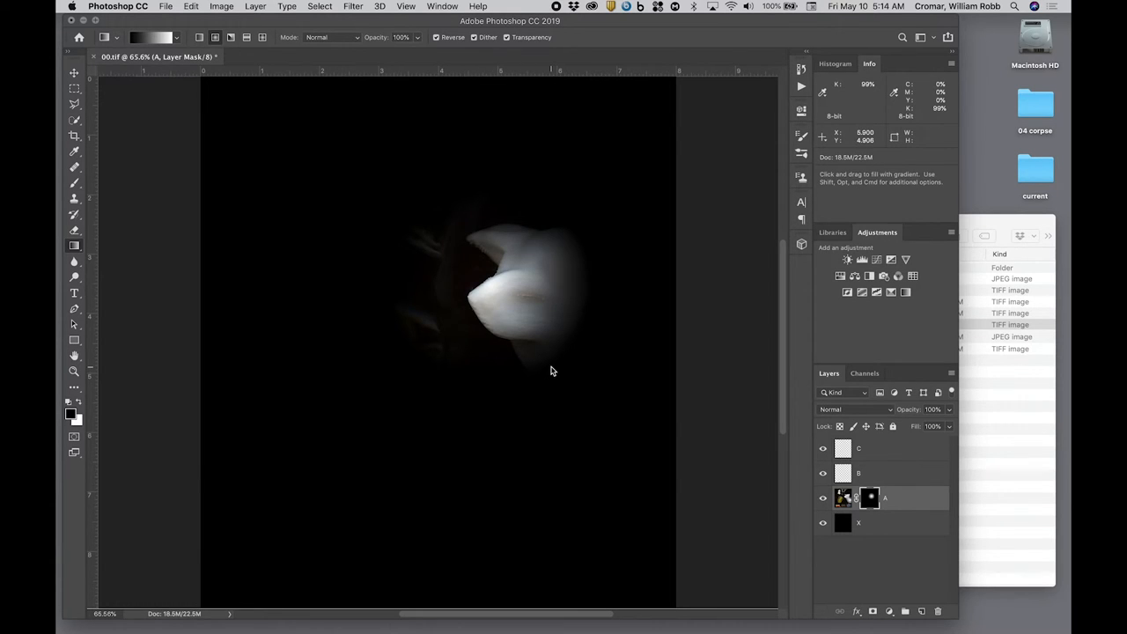
pyautogui.moveTo(754, 324)
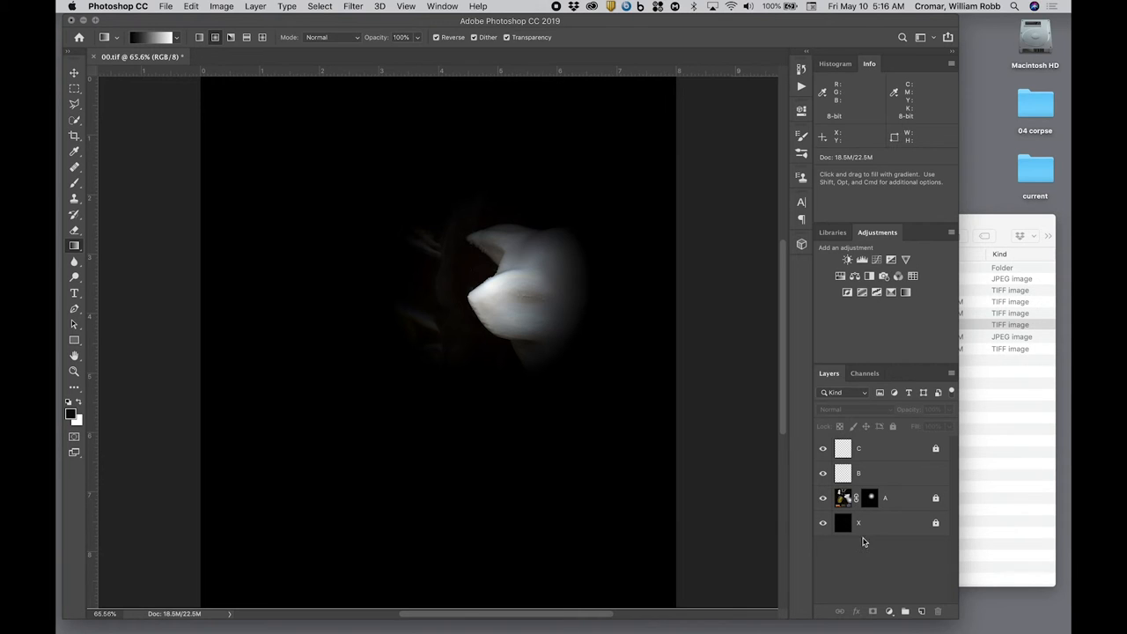
# Set the Layers panel to No Thumbnails and save 00.tif, accepting the TIFF options.
pyautogui.click(951, 373)
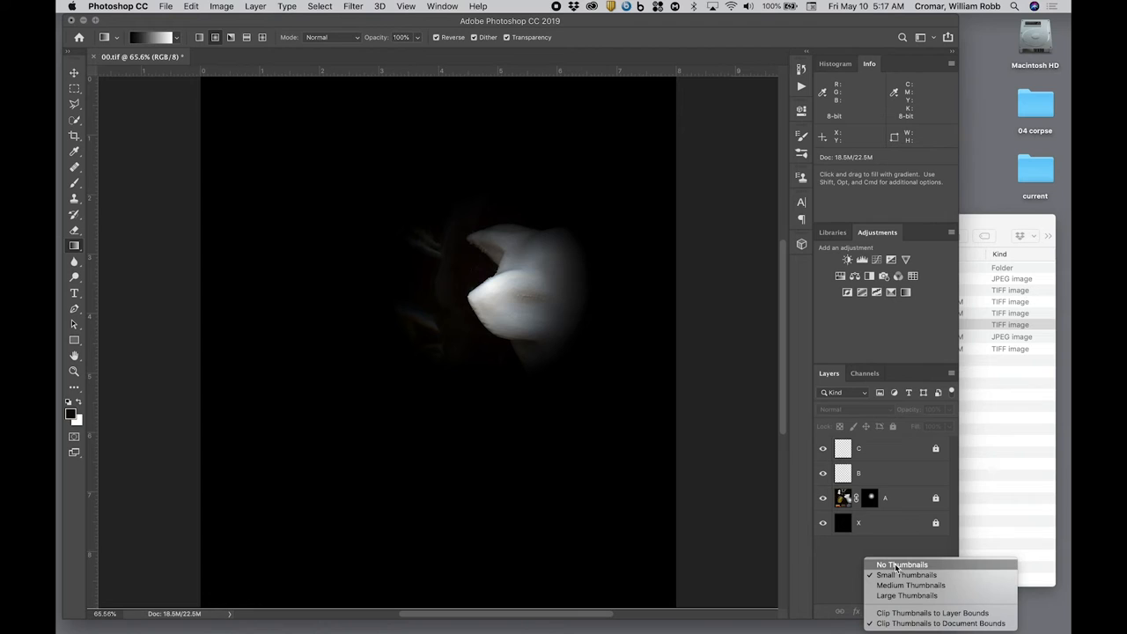
pyautogui.click(902, 564)
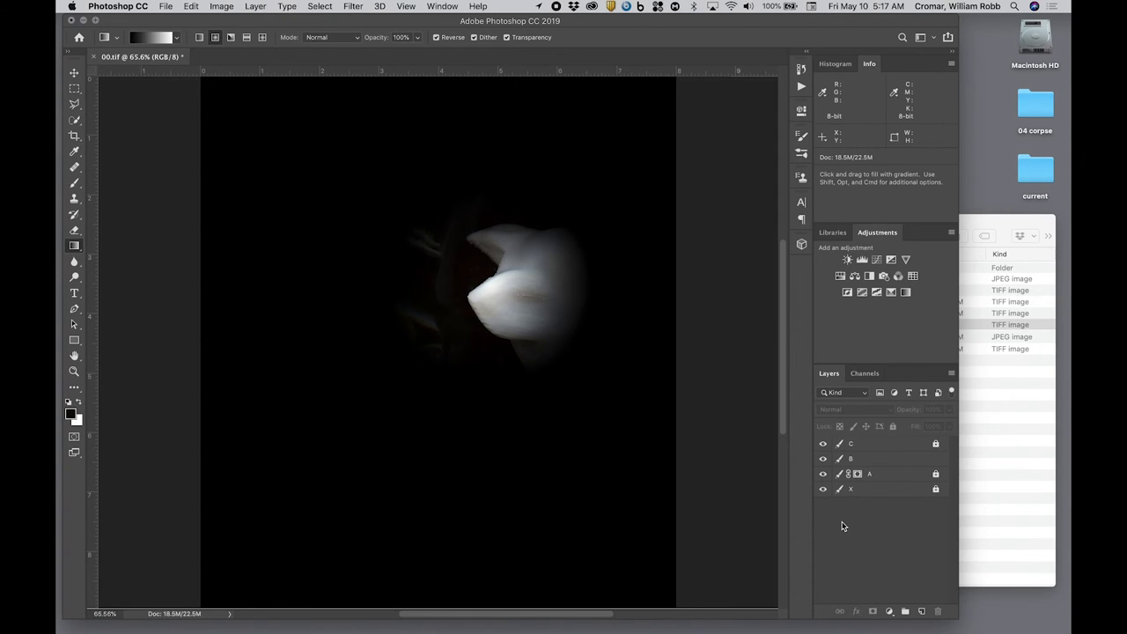
pyautogui.click(166, 7)
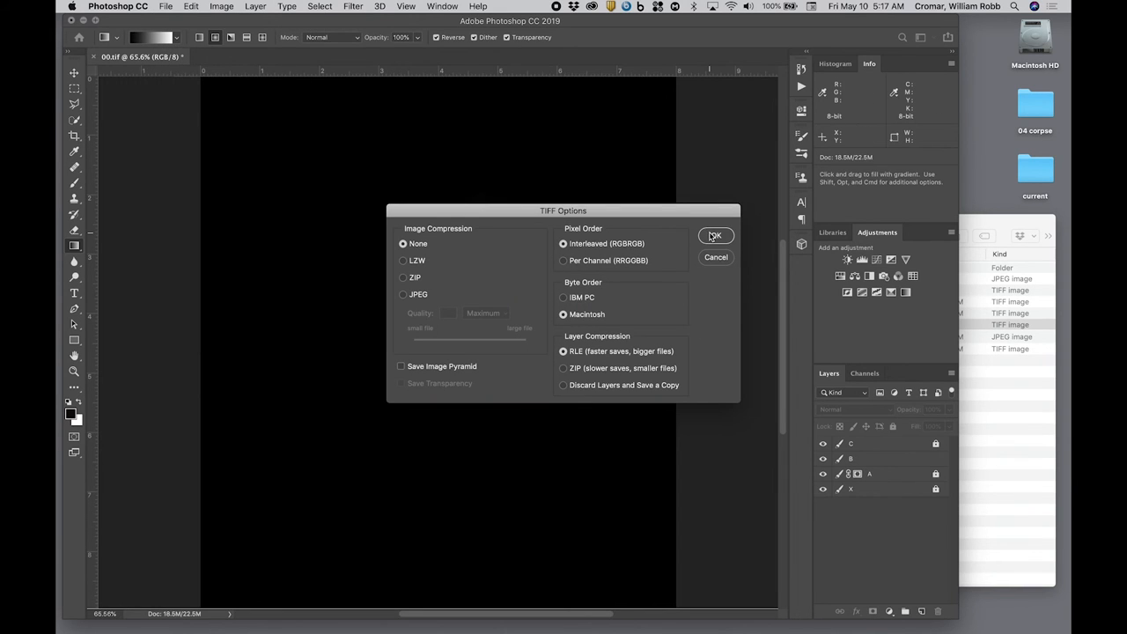
pyautogui.click(715, 236)
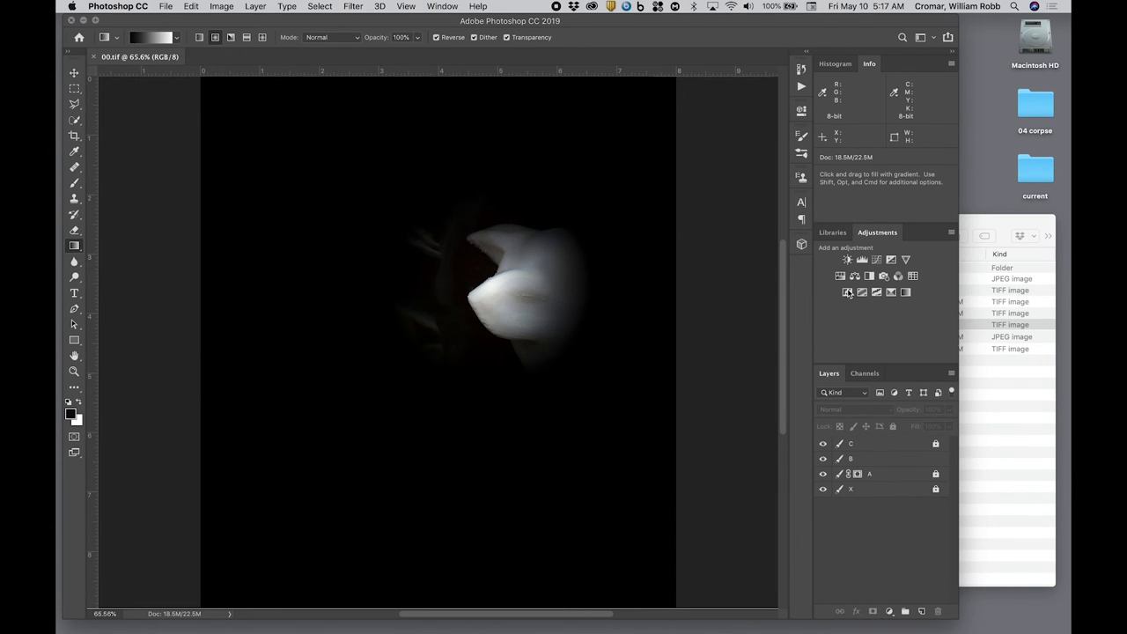